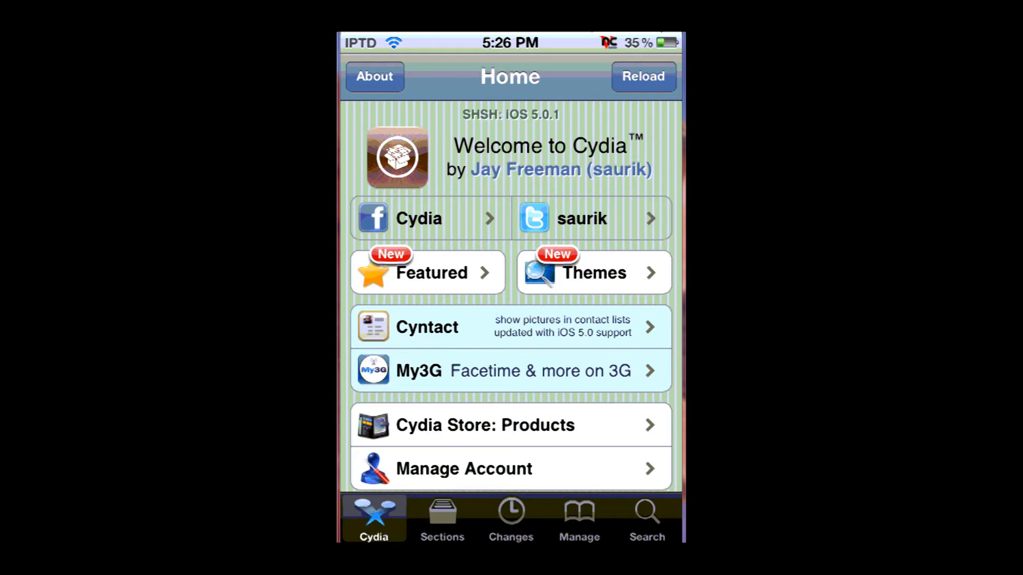
- Search Cydia for xBackup and bring up its package details page (version 1.2-1)
click(645, 515)
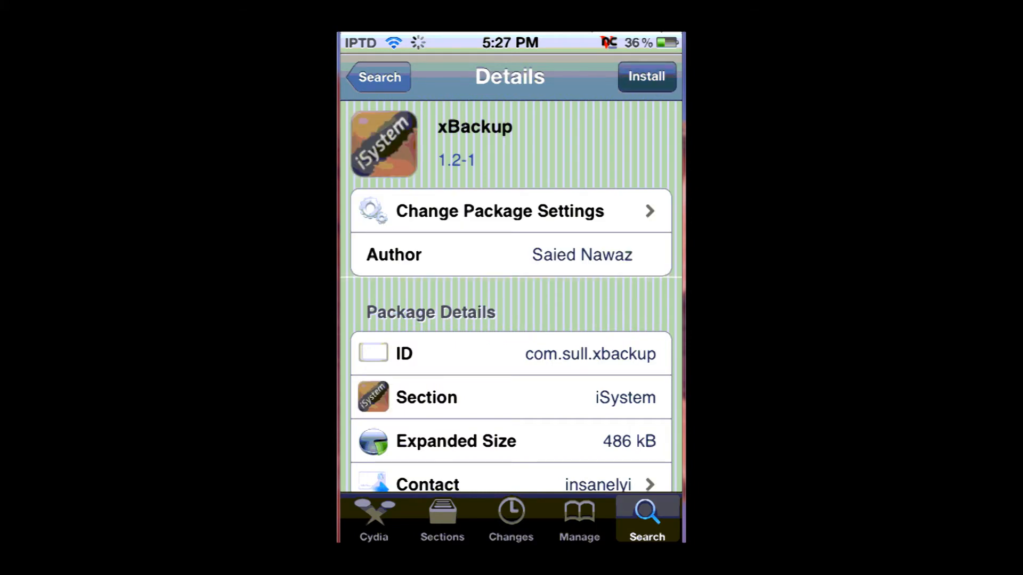
- Install xBackup 1.2-1, confirm, and return from the completed installation log to the home screen
click(646, 77)
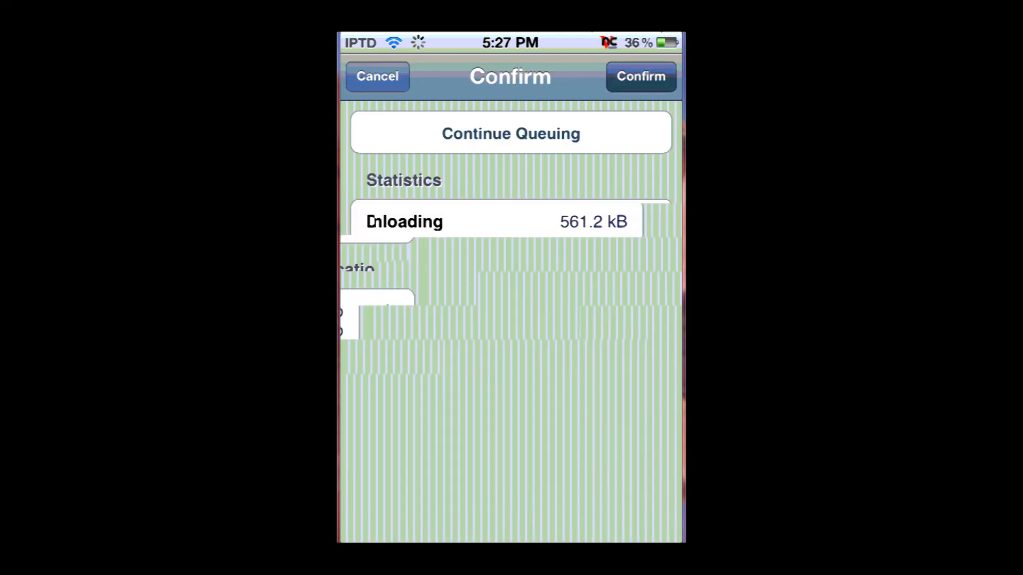
click(639, 77)
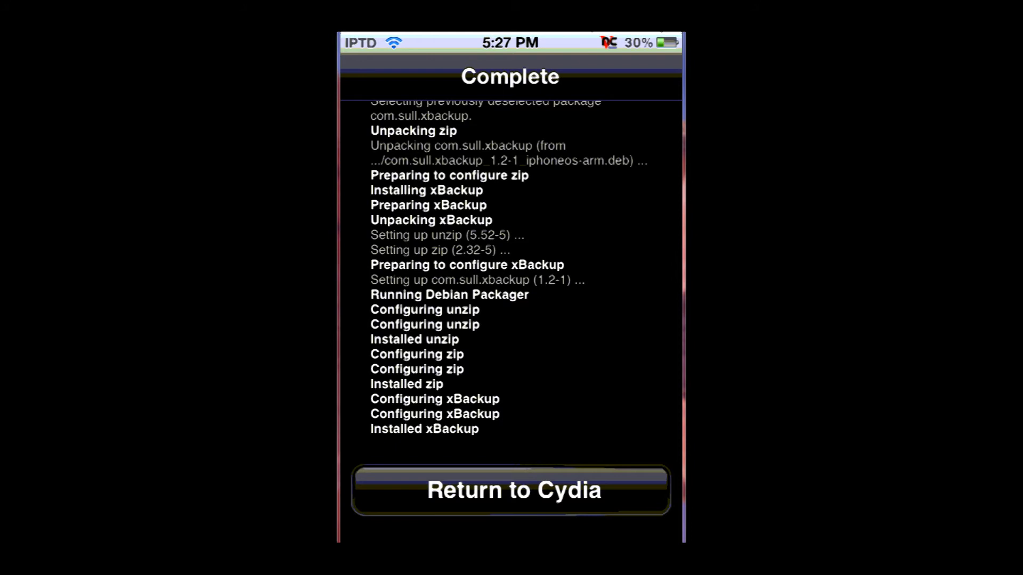
click(510, 490)
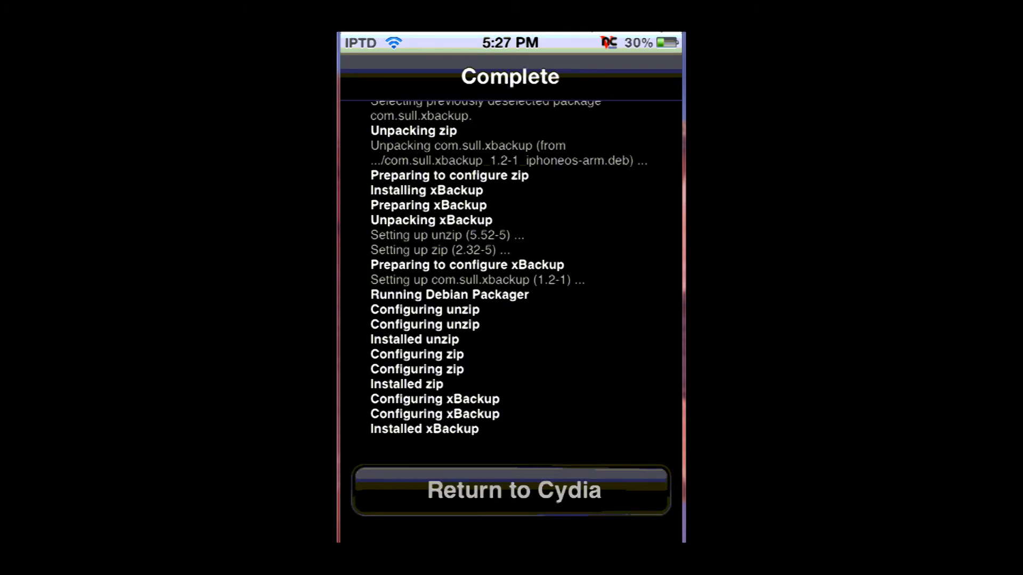
click(510, 490)
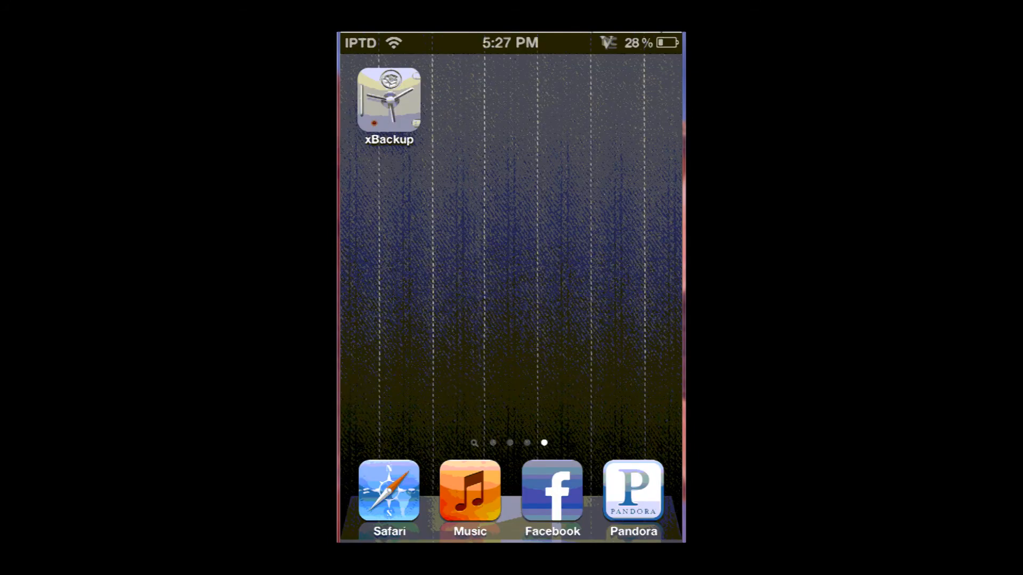
- Launch xBackup and create a local backup of sources and installed packages saved as backup.bk
click(388, 101)
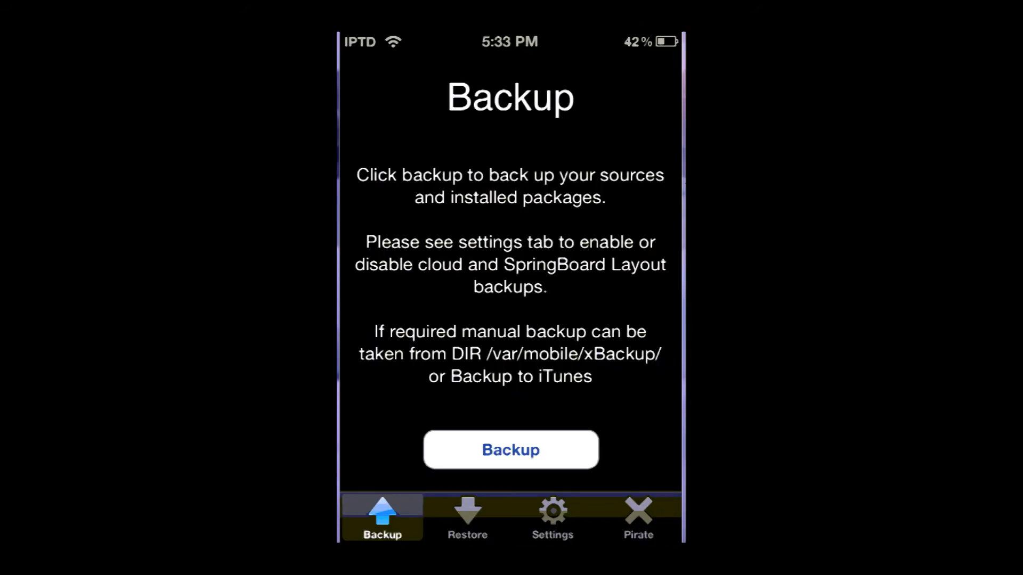
click(511, 450)
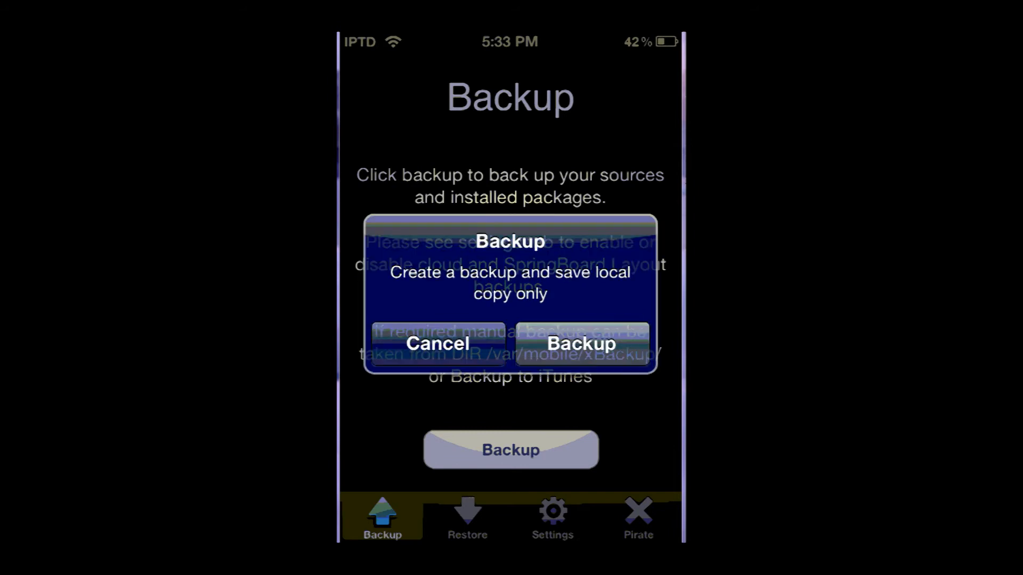
click(580, 344)
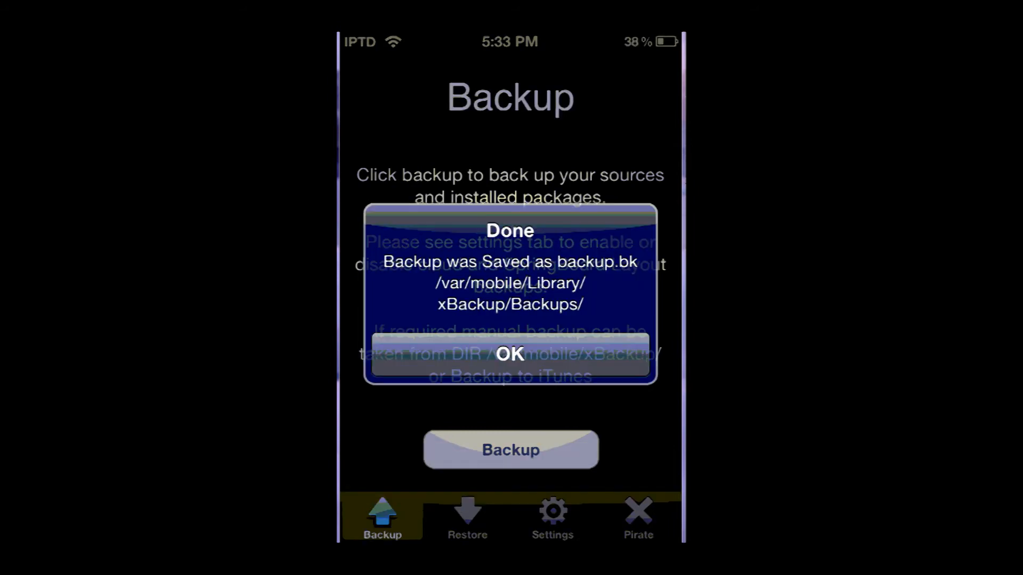
click(509, 354)
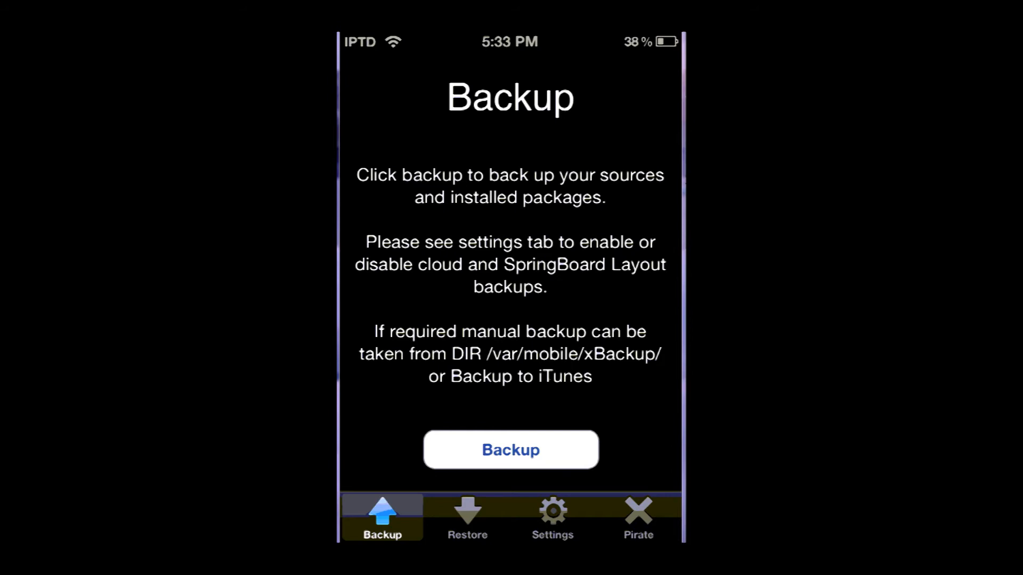
click(510, 449)
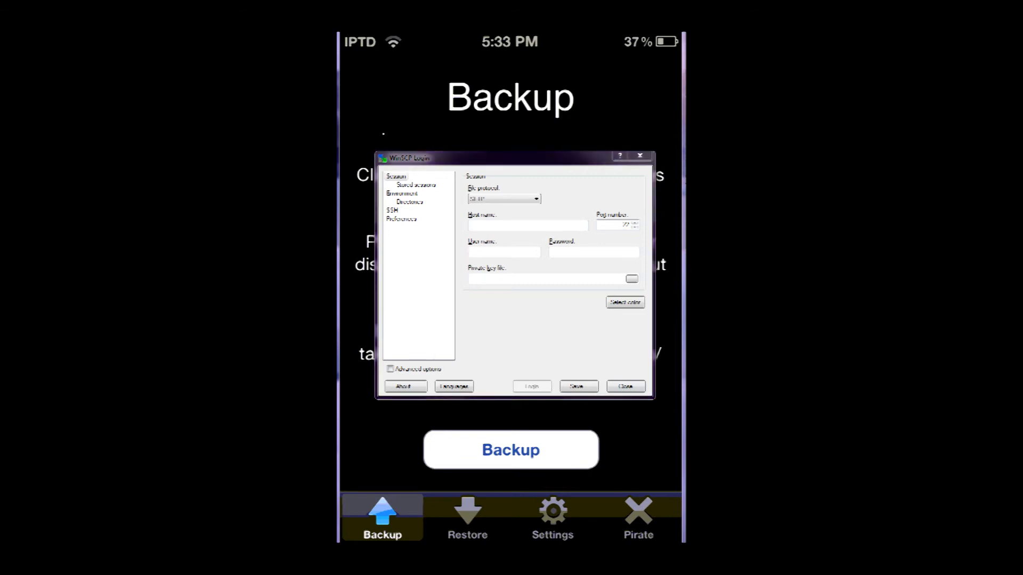
click(624, 386)
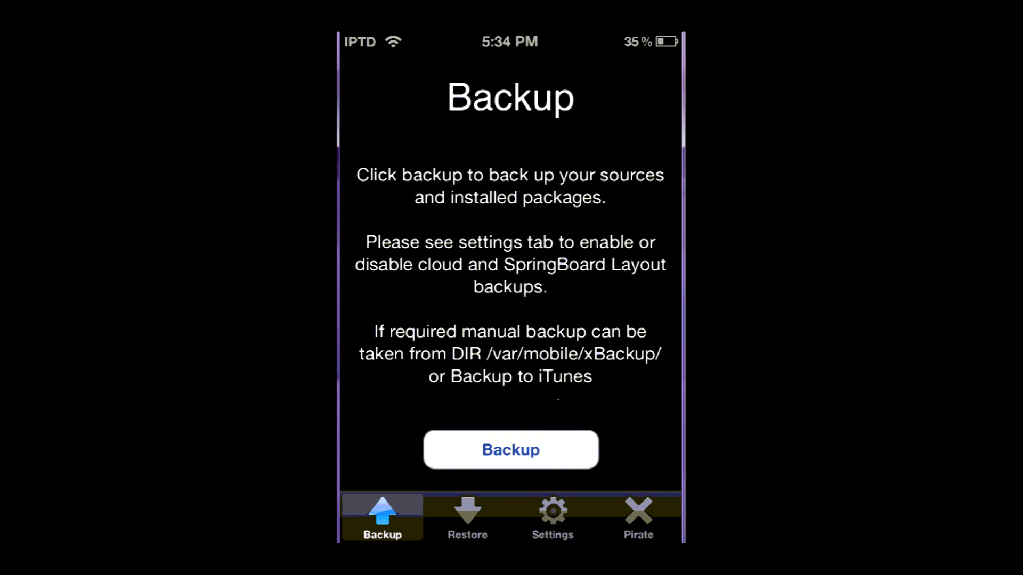
- Visit the Restore page, then show Settings with Cloud, Icon Layout and other options all off
click(466, 515)
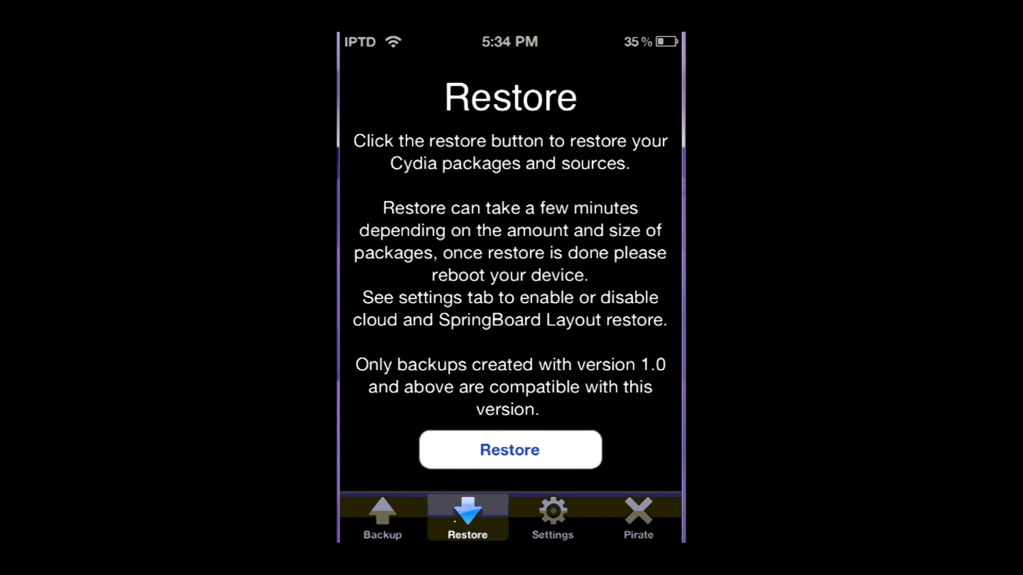
click(509, 449)
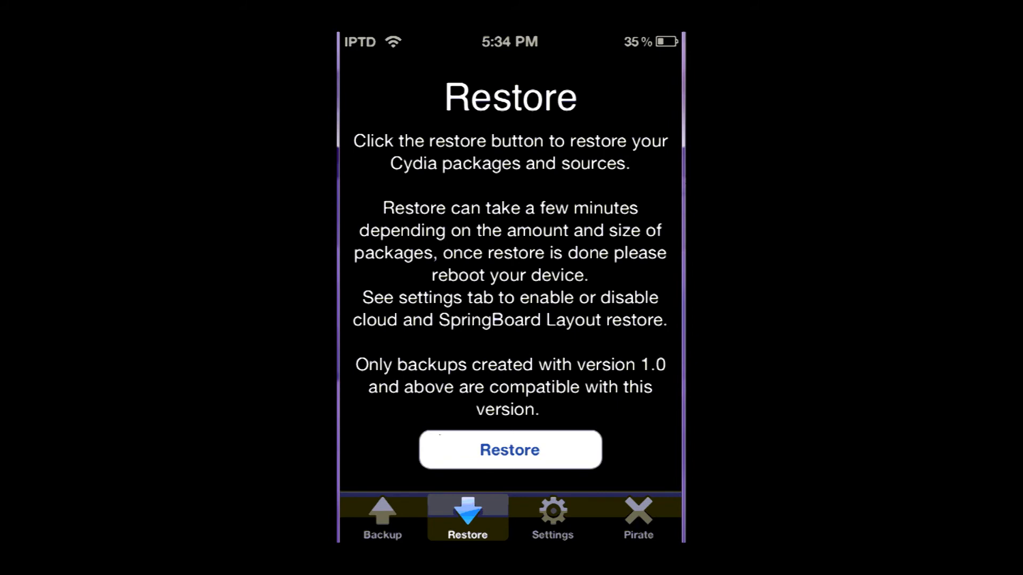
click(551, 516)
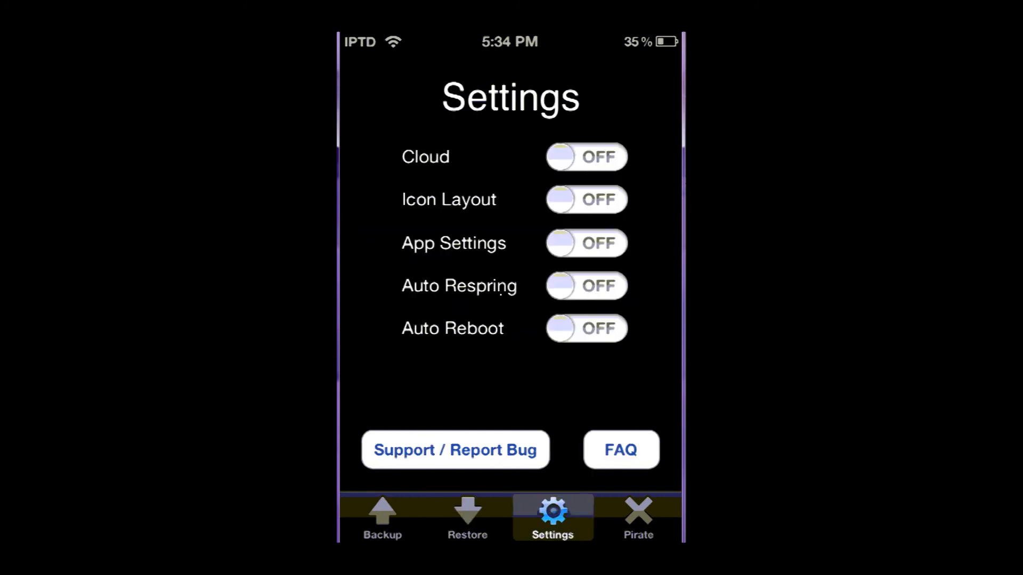